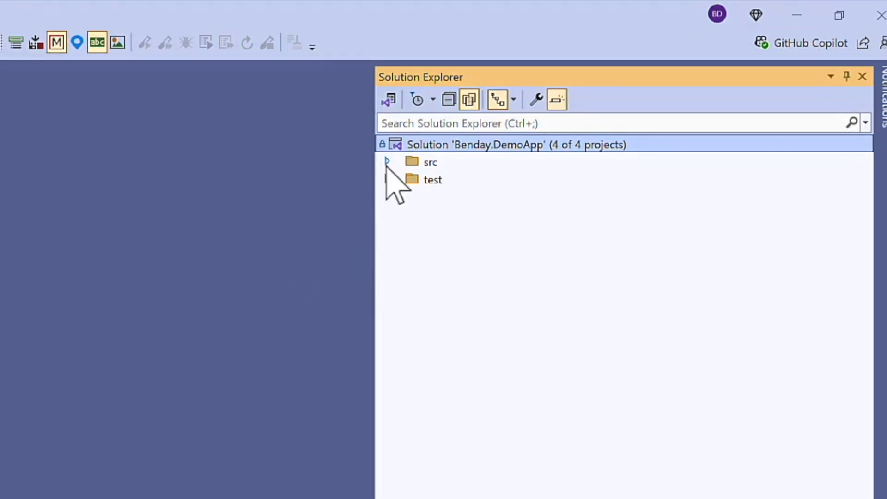
- Expand src and the Benday.DemoApp.Web project down to Views/Home
{"action": "left_click", "coordinate": [387, 163]}
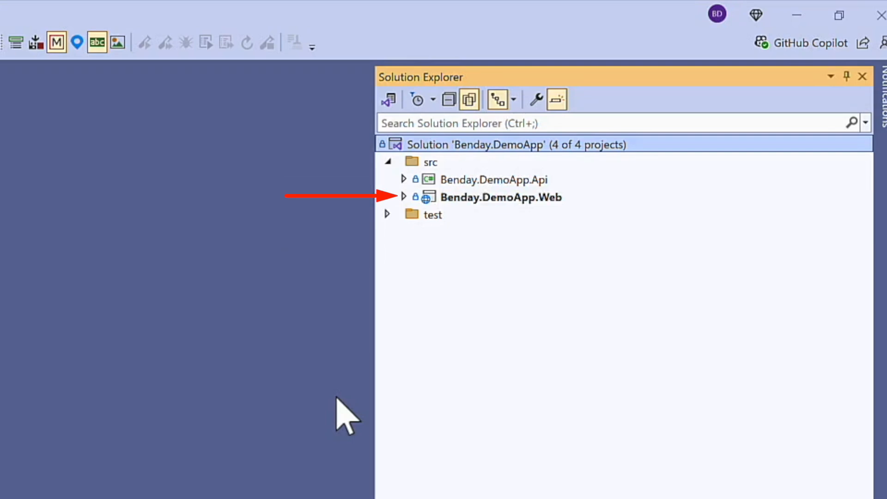
{"action": "mouse_move", "coordinate": [402, 245]}
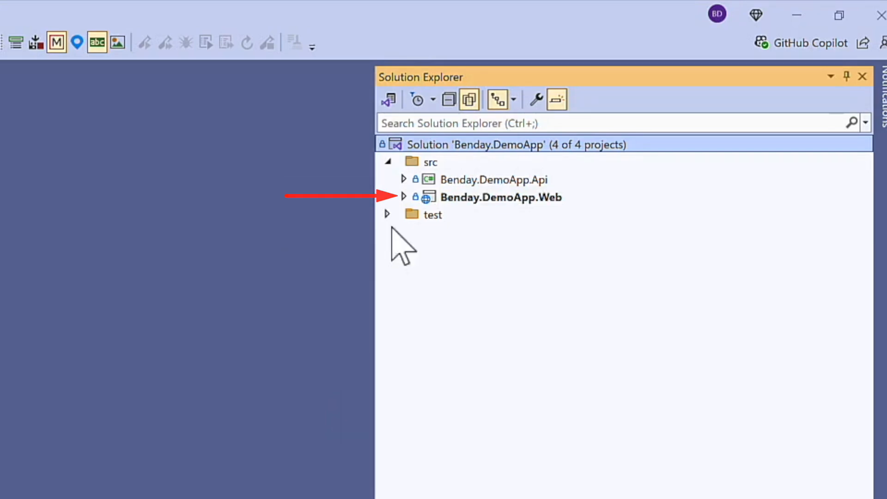
{"action": "left_click", "coordinate": [404, 196]}
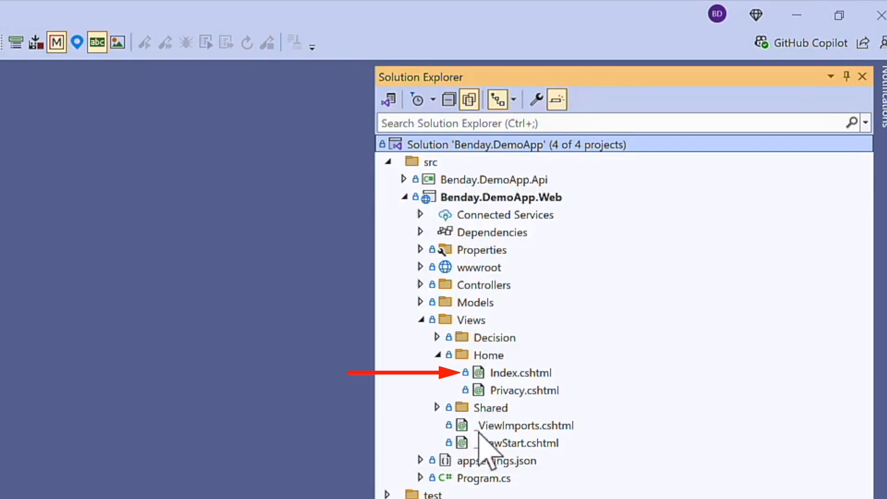
{"action": "mouse_move", "coordinate": [485, 446]}
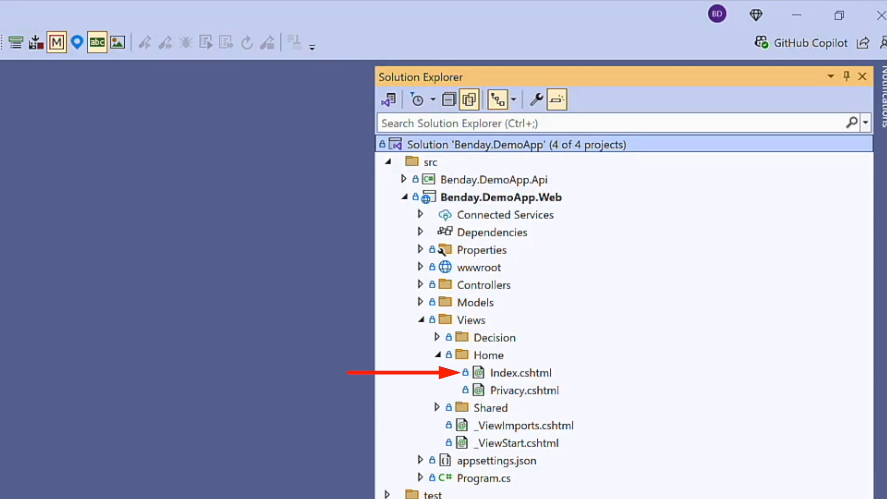
- Expand the Benday.DemoApp.Api project to list its decision service classes
{"action": "left_click", "coordinate": [404, 179]}
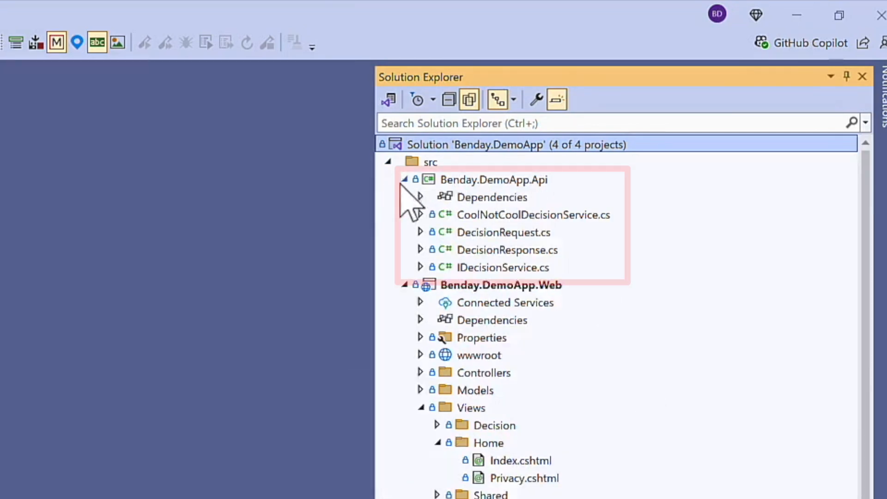
{"action": "mouse_move", "coordinate": [715, 249]}
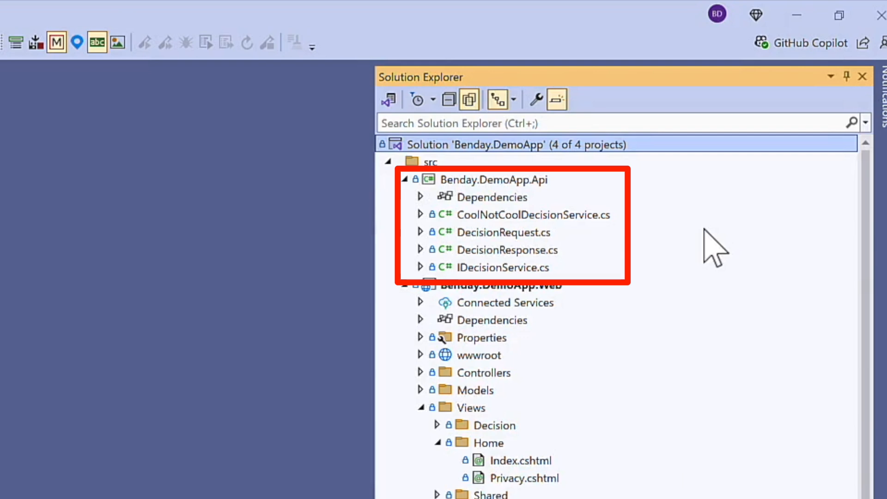
{"action": "mouse_move", "coordinate": [435, 231]}
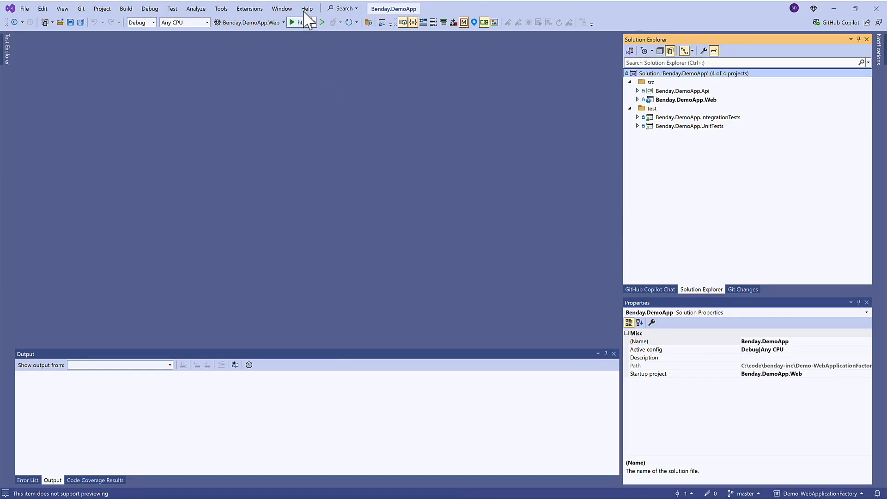
- Build and run Benday.DemoApp.Web with the https Start button, then stop it
{"action": "left_click", "coordinate": [291, 22]}
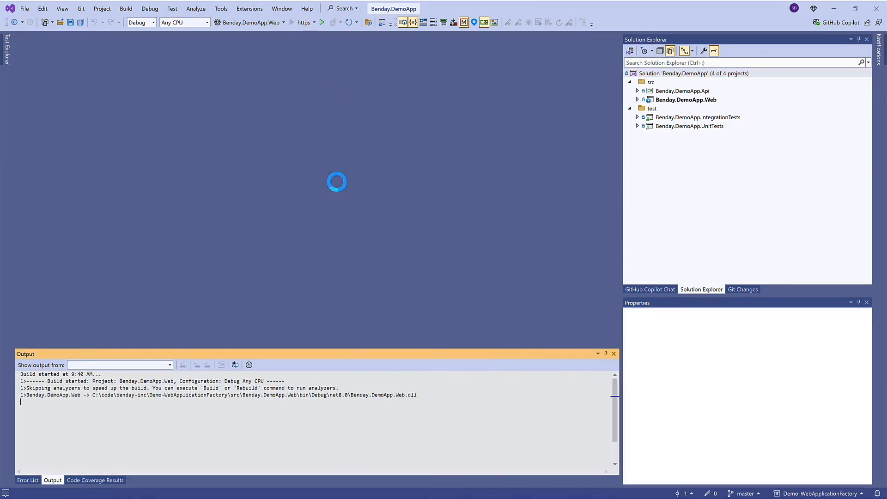
{"action": "left_click", "coordinate": [321, 22]}
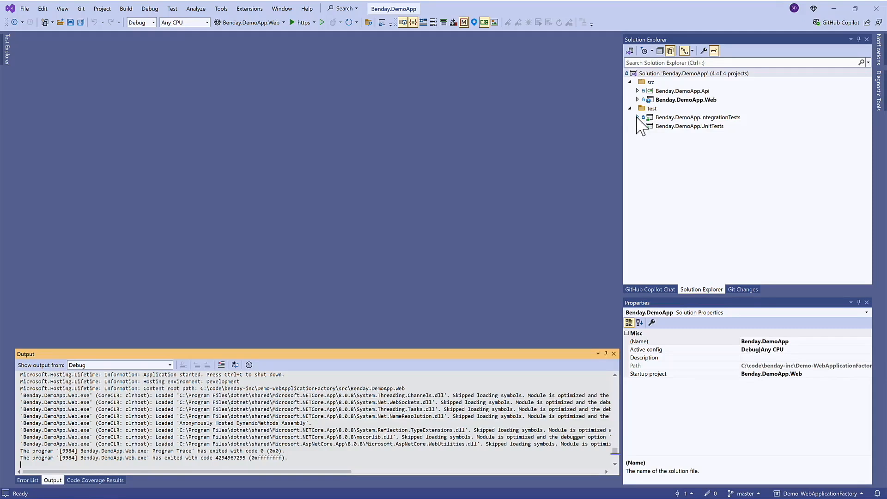
- Add a new class HomeControllerFixture to the IntegrationTests project
{"action": "right_click", "coordinate": [698, 118]}
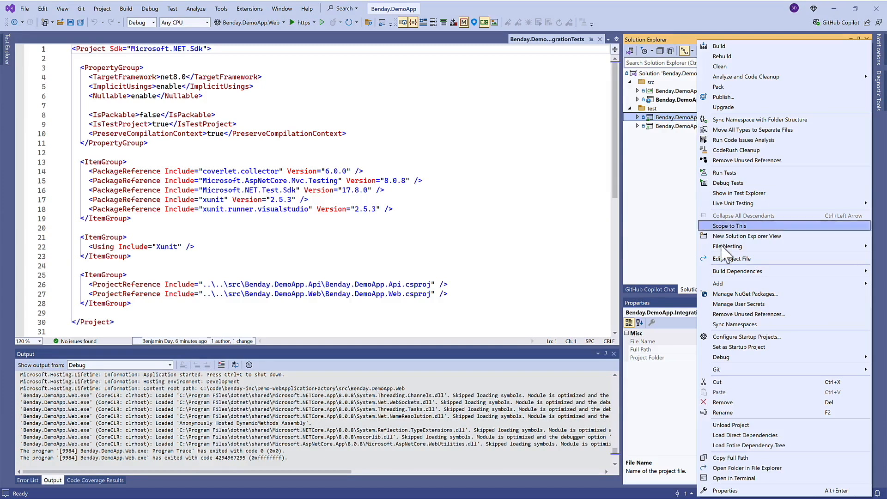
{"action": "left_click", "coordinate": [719, 283]}
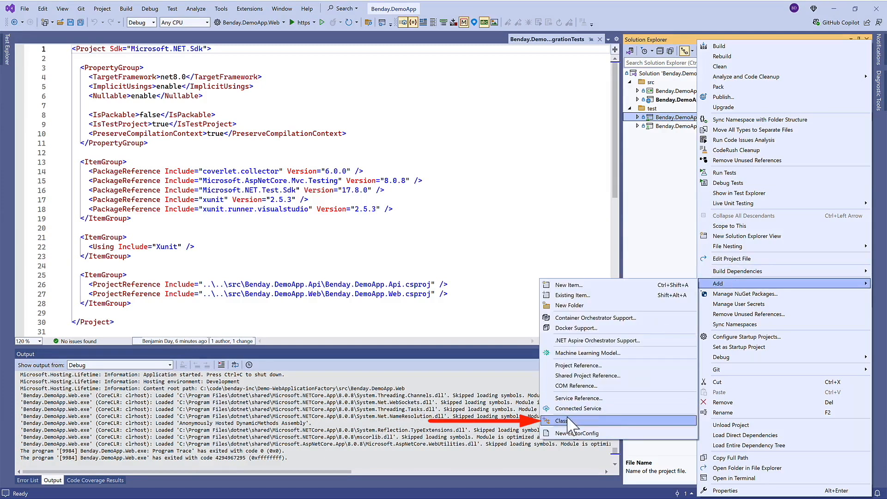
{"action": "mouse_move", "coordinate": [626, 427]}
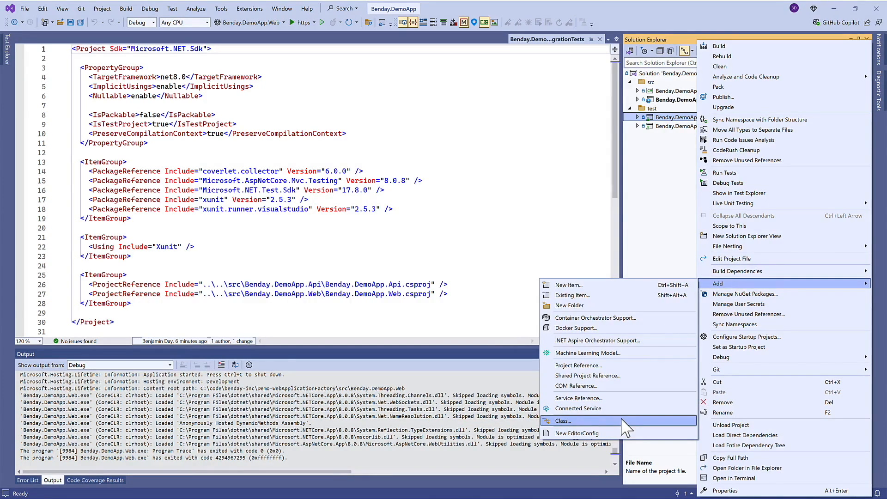
{"action": "left_click", "coordinate": [563, 420]}
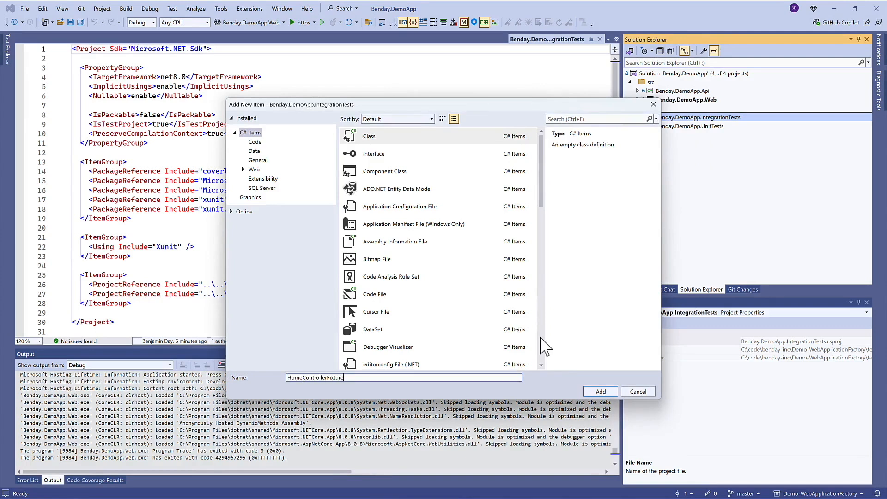
{"action": "left_click", "coordinate": [600, 391]}
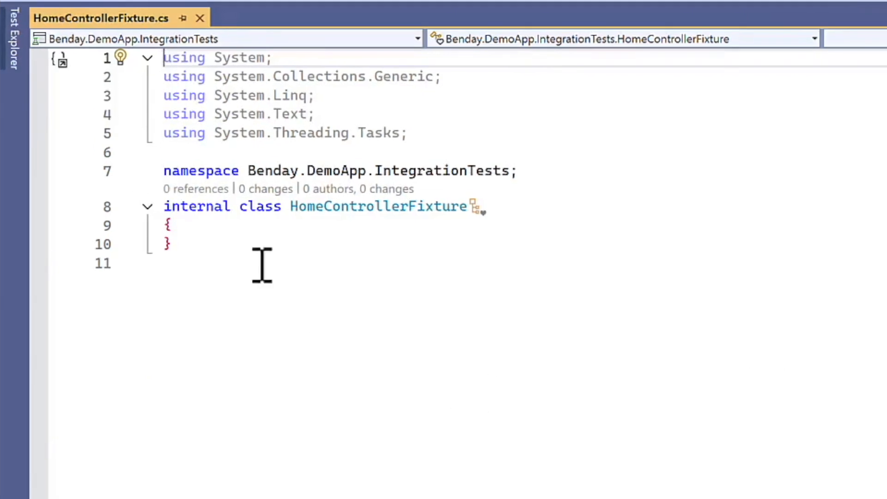
- Make the class public and add a public IndexContainsHelloWorld test method skeleton
{"action": "type", "text": "public"}
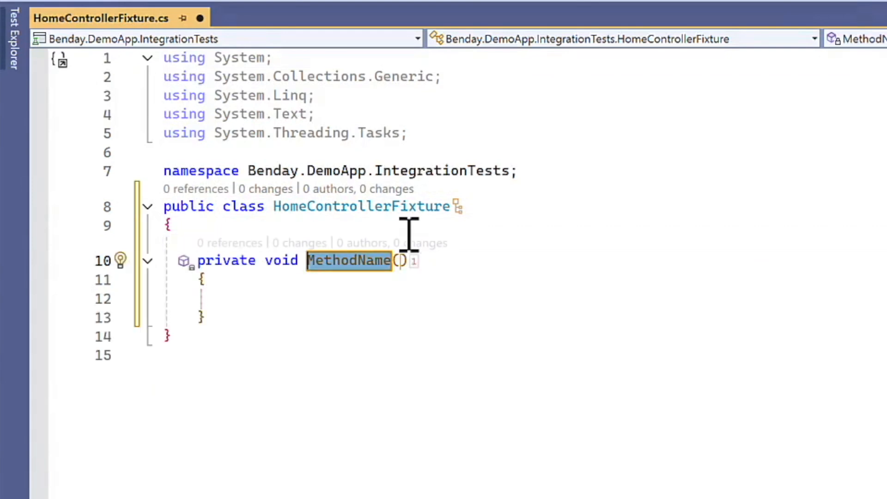
{"action": "type", "text": "IndexContainsHelloWorld"}
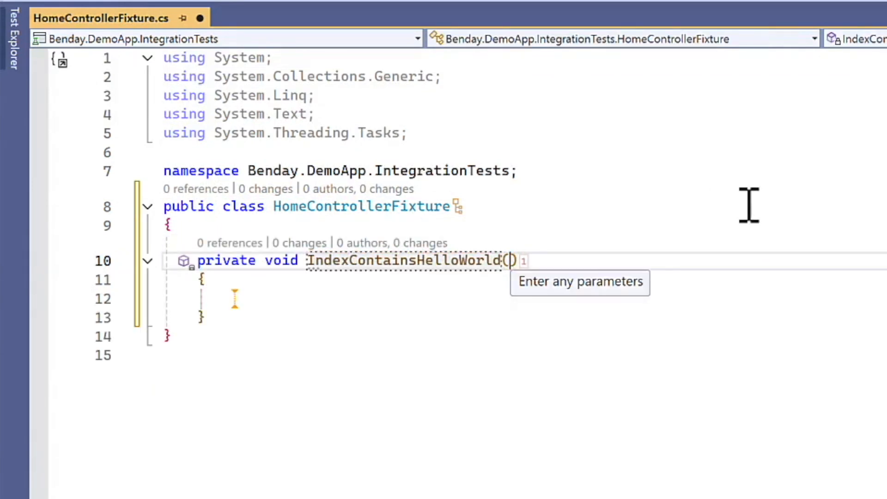
{"action": "type", "text": "public"}
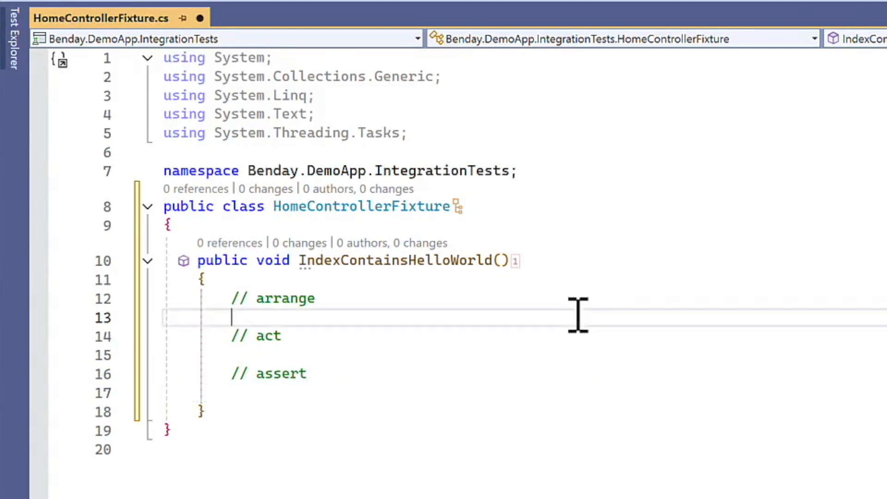
- Arrange a WebApplicationFactory<Startup> and a client via factory.CreateClient()
{"action": "type", "text": "var factory = new WebApplicationFactory<Startup>();"}
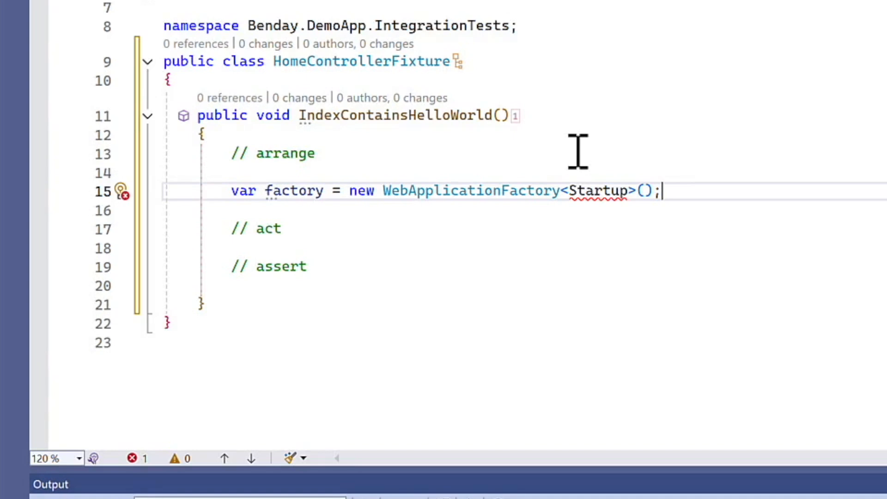
{"action": "type", "text": "var client = factory.CreateClient();"}
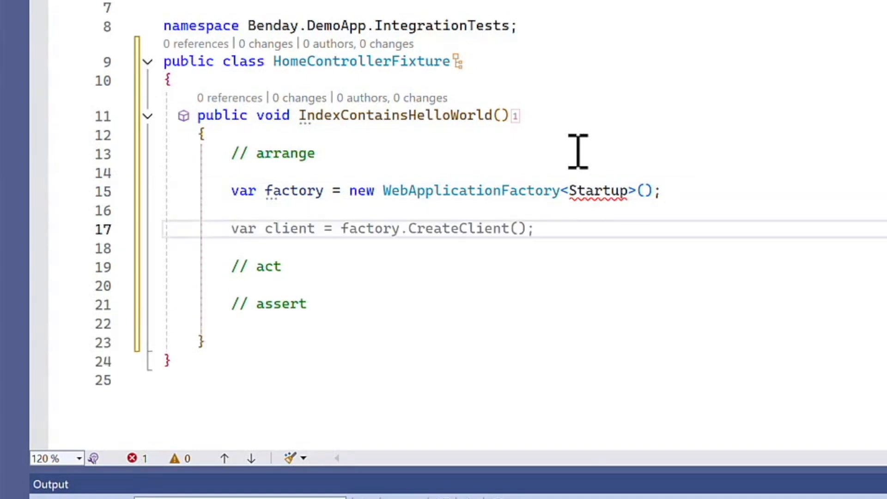
{"action": "left_click", "coordinate": [532, 228]}
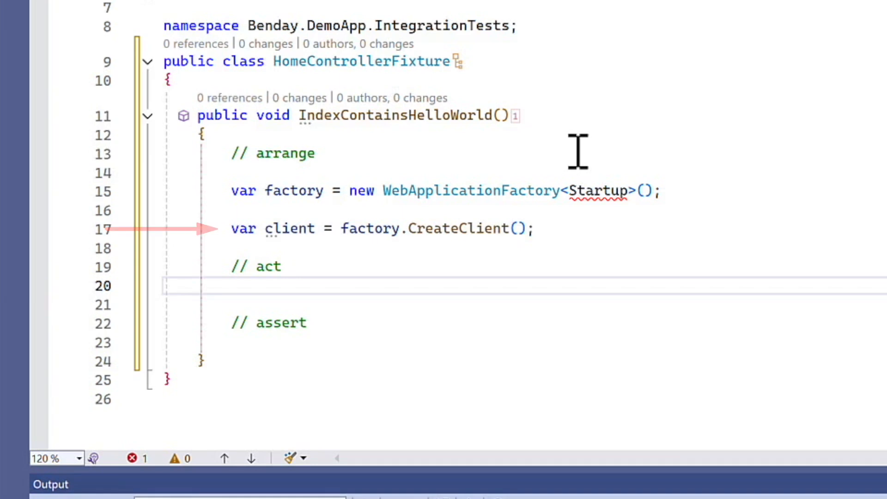
- Make the test async, await client.GetAsync("/"), assert success and read the content string
{"action": "left_click", "coordinate": [231, 285]}
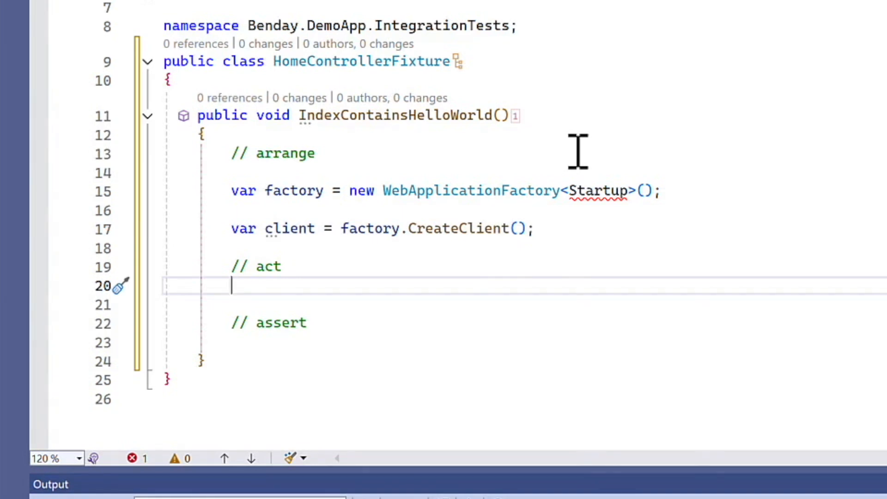
{"action": "type", "text": "var response = await client.GetAsync(\"/\");"}
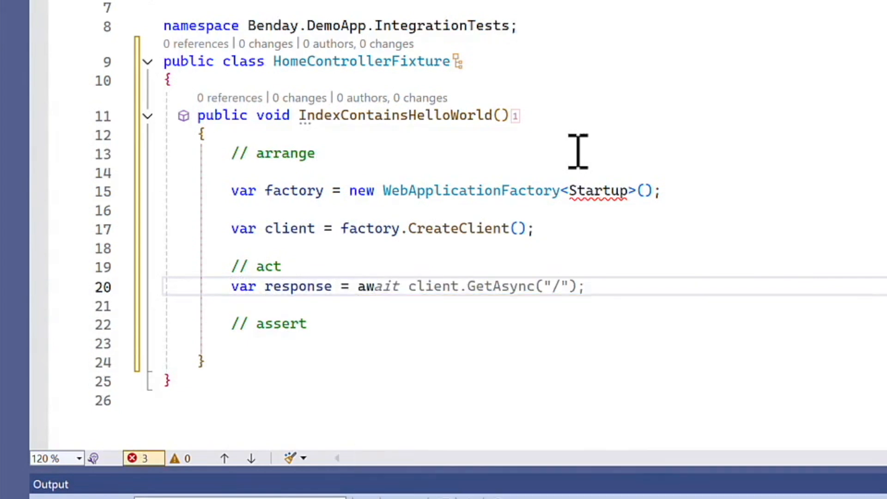
{"action": "type", "text": "async"}
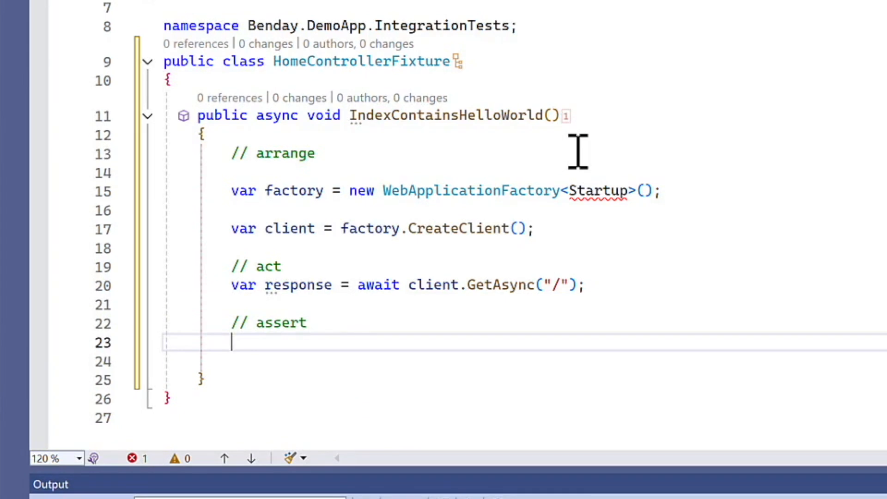
{"action": "type", "text": "Assert.NotNull"}
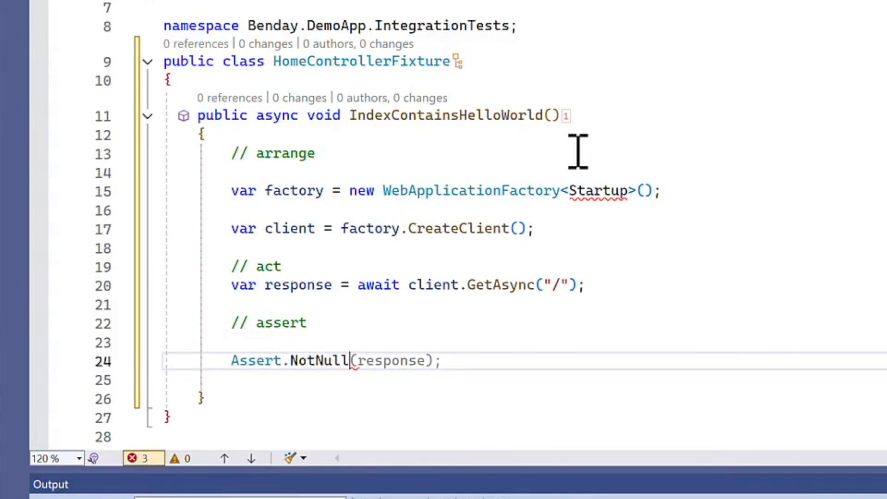
{"action": "type", "text": "Assert.True(response.IsSuccessStatusCode);"}
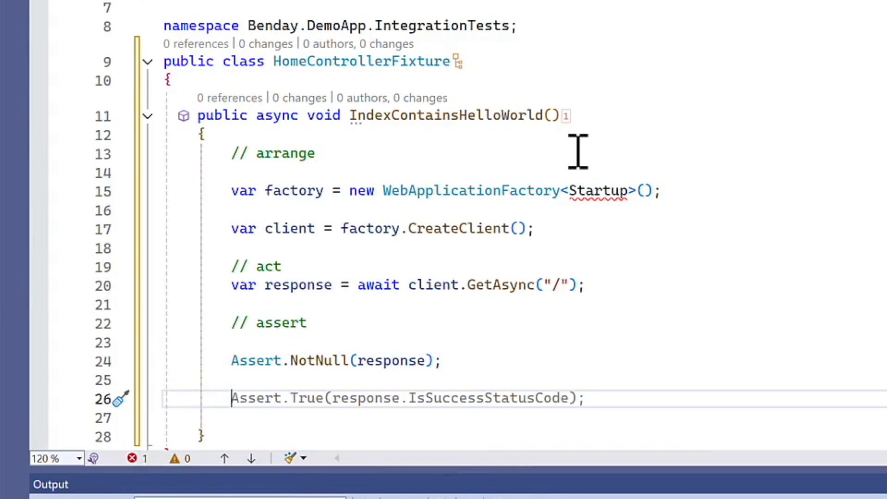
{"action": "type", "text": "var content = await response.Content.ReadAsStringAsync();"}
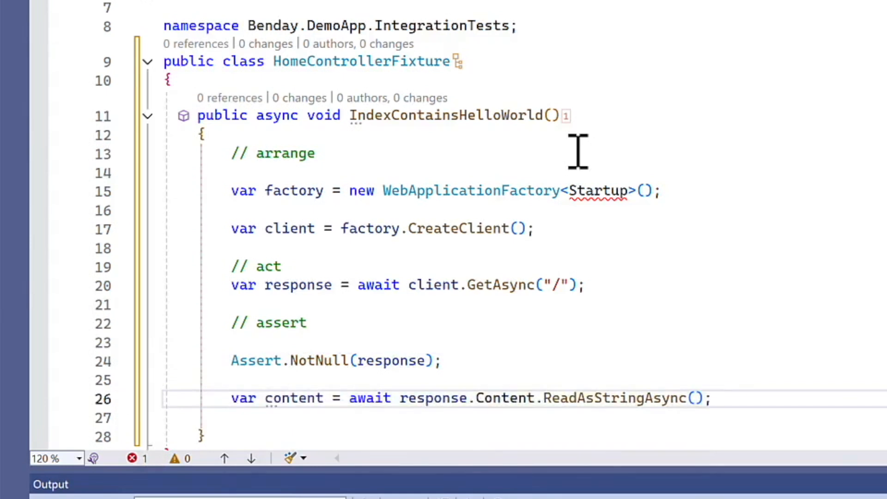
- Assert the content contains "Hello, world!" and that response.IsSuccessStatusCode is true
{"action": "type", "text": "Assert.Contains(\"Hello, world!\", content);"}
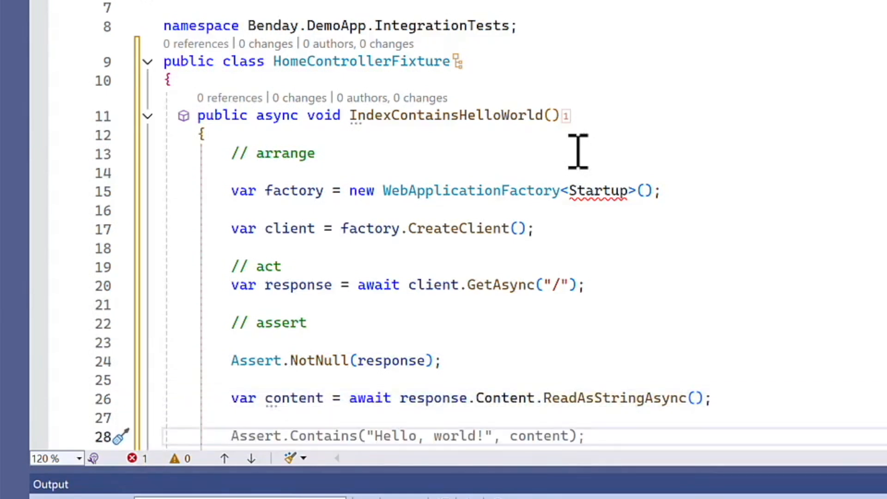
{"action": "scroll", "scroll_direction": "down", "scroll_amount": 3}
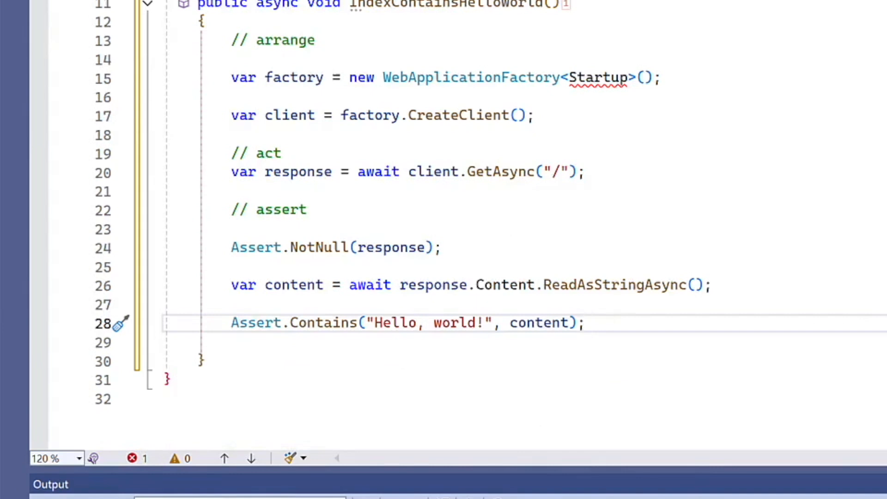
{"action": "left_click", "coordinate": [586, 323]}
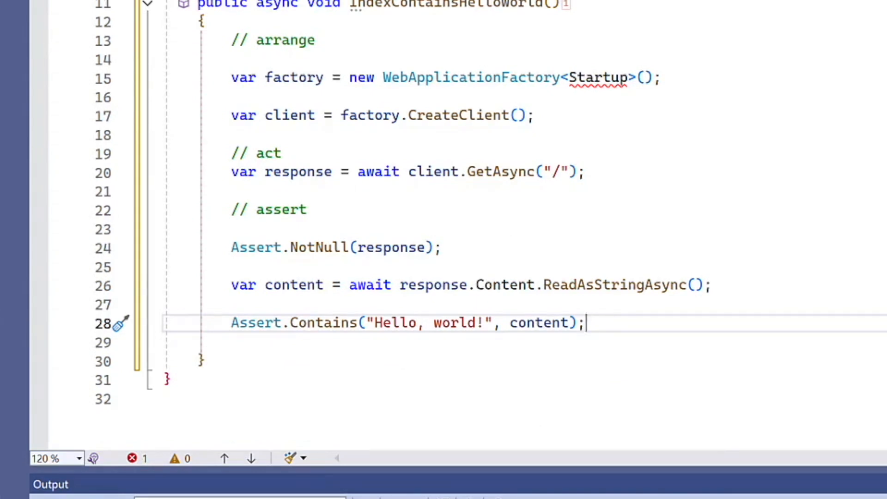
{"action": "type", "text": "Assert.True(response.IsSuccessStatusCode);"}
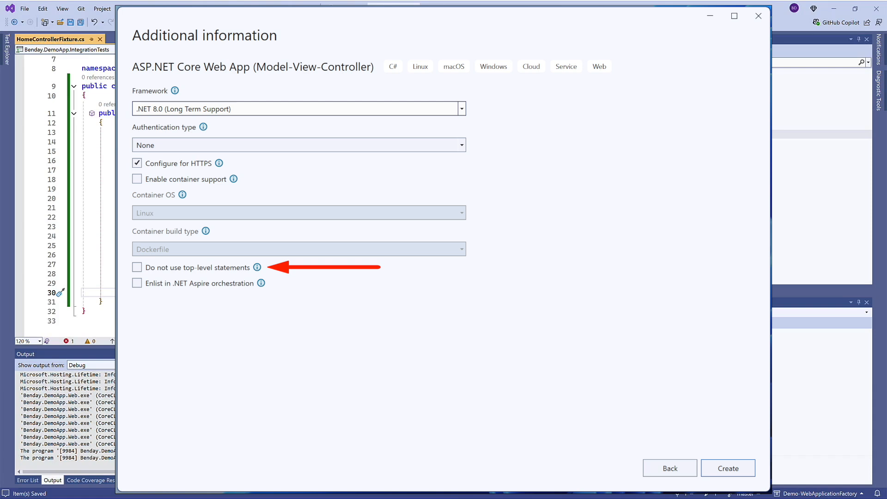
- Dismiss the new-project options to return to HomeControllerFixture.cs
{"action": "left_click", "coordinate": [727, 468]}
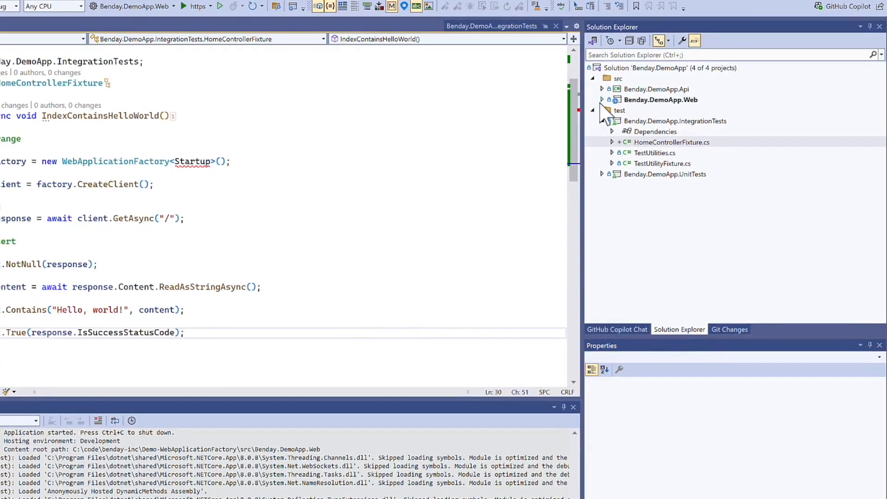
- Browse the web project tree to its Program.cs builder-style startup code
{"action": "left_click", "coordinate": [610, 100]}
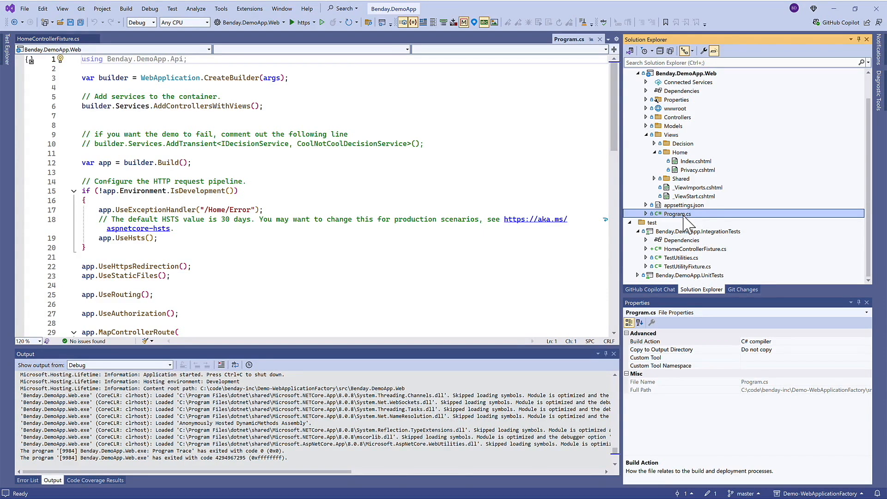
{"action": "mouse_move", "coordinate": [710, 82]}
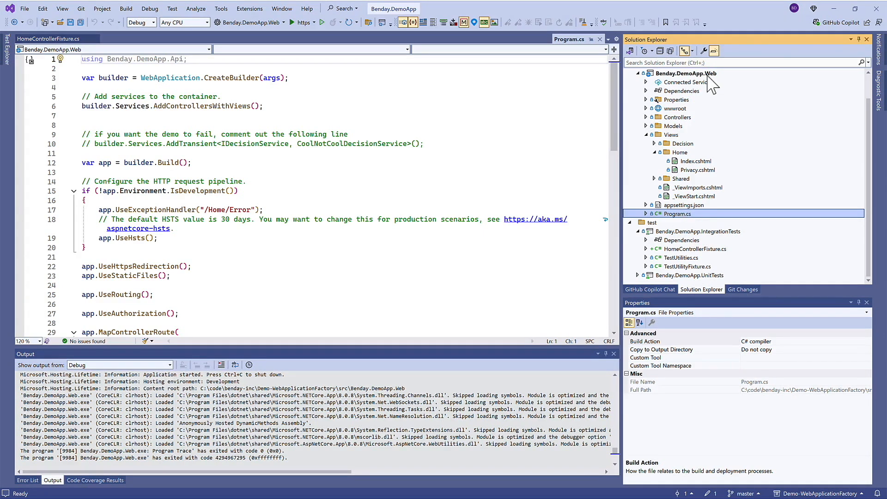
- Add an empty class named JustAnEmptyClass to the Benday.DemoApp.Web project
{"action": "right_click", "coordinate": [685, 73]}
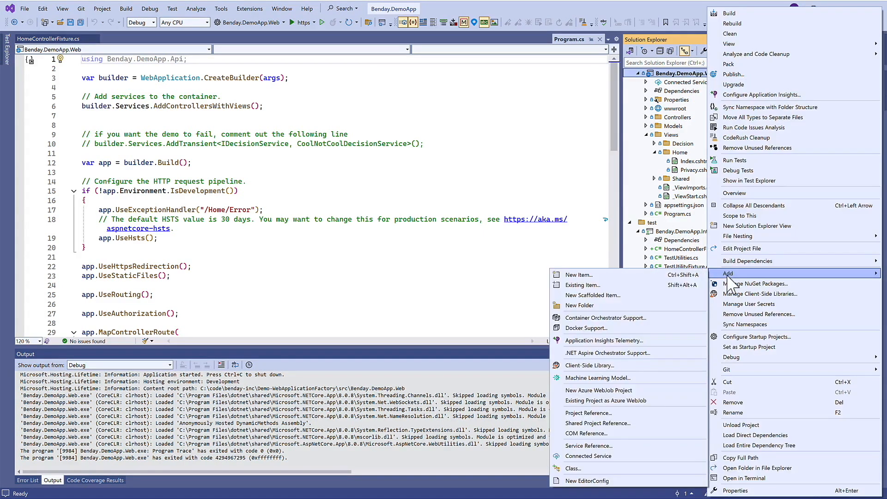
{"action": "mouse_move", "coordinate": [587, 455]}
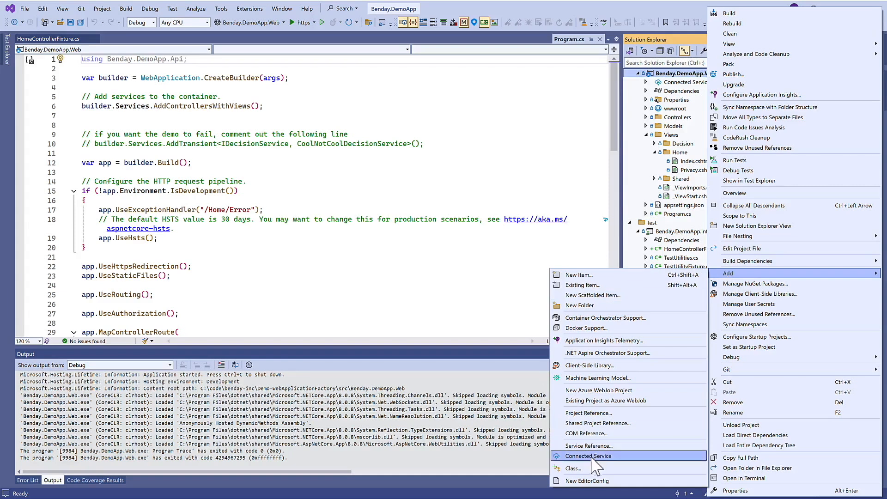
{"action": "left_click", "coordinate": [573, 468]}
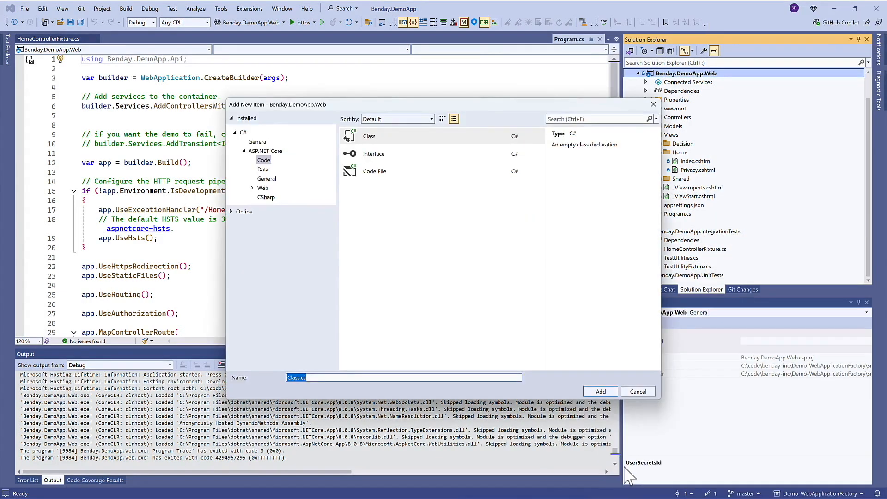
{"action": "type", "text": "JustAnEmptyClass"}
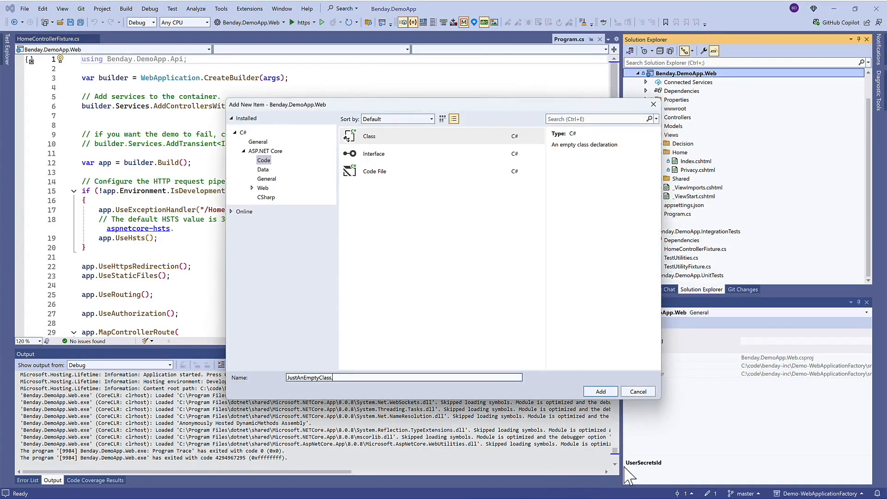
{"action": "left_click", "coordinate": [598, 391]}
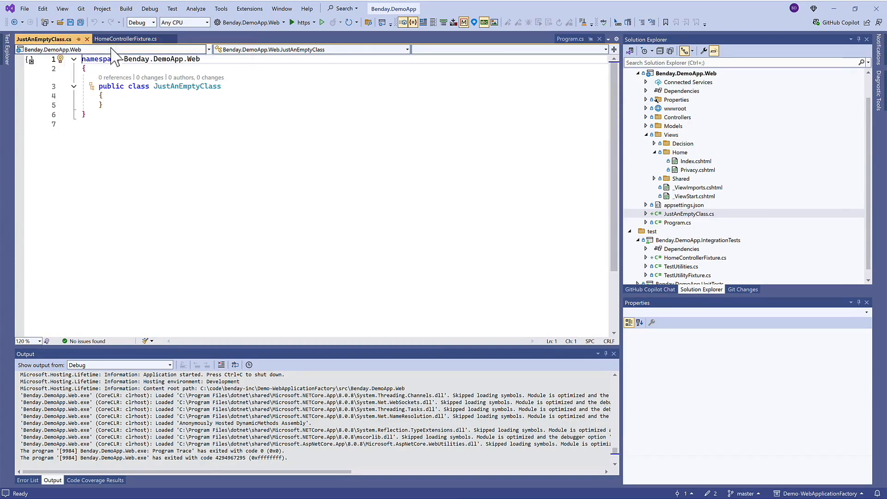
- Replace Startup with JustAnEmptyClass in the test's WebApplicationFactory
{"action": "left_click", "coordinate": [125, 39]}
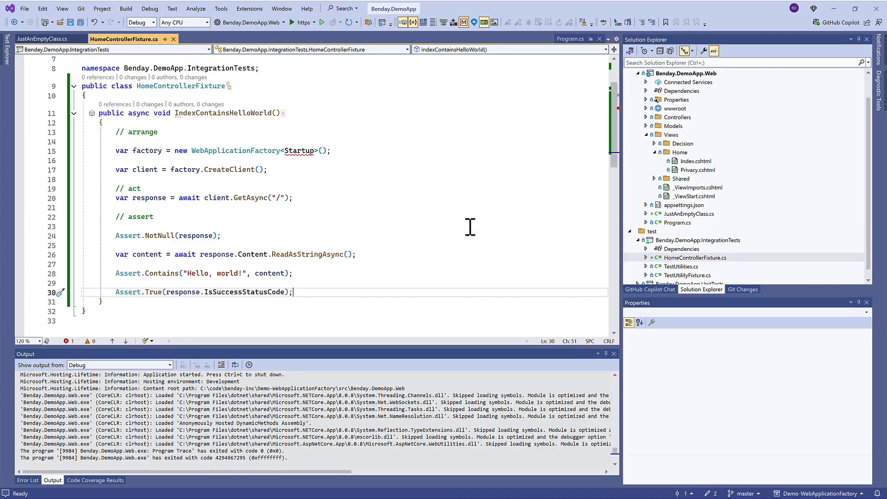
{"action": "double_click", "coordinate": [298, 150]}
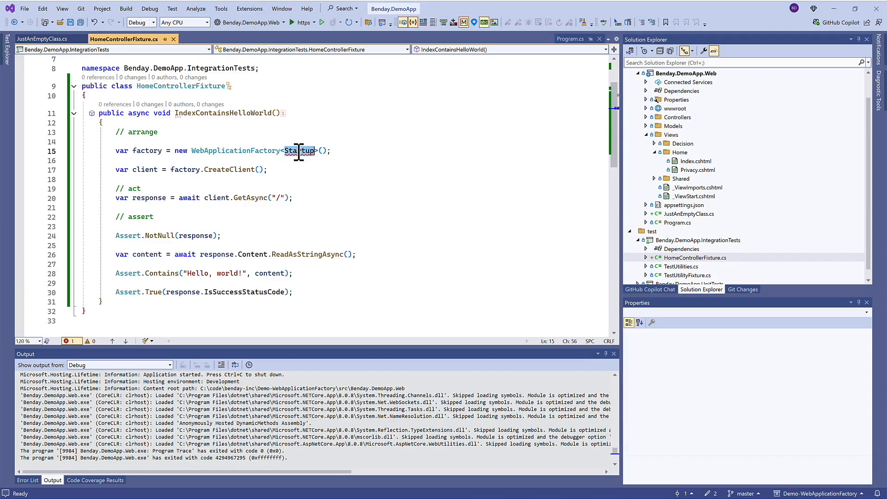
{"action": "mouse_move", "coordinate": [453, 157]}
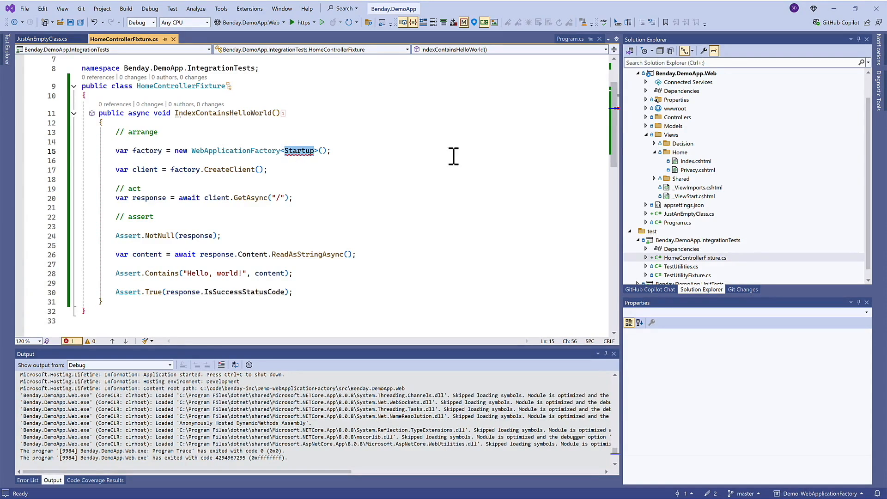
{"action": "type", "text": "JustAnEmptyClass"}
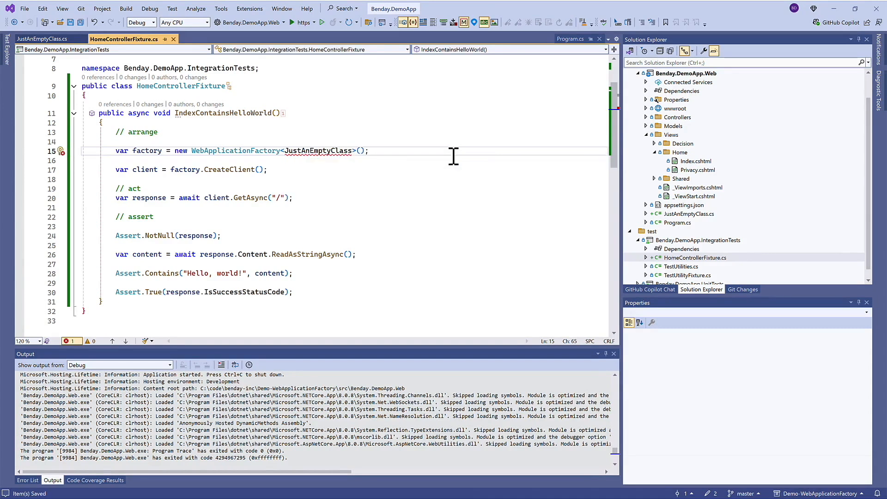
{"action": "left_click", "coordinate": [59, 150]}
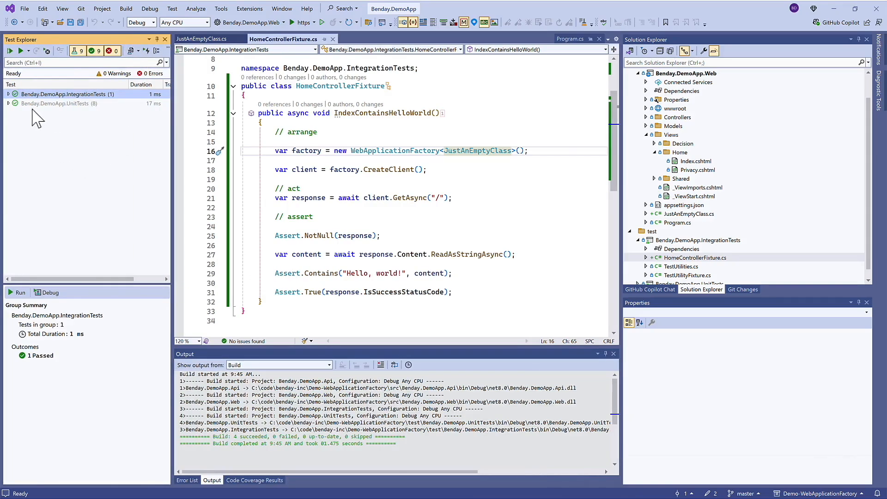
- Expand IntegrationTests and HomeControllerFixture and select the IndexContainsHelloWorld test
{"action": "left_click", "coordinate": [9, 94]}
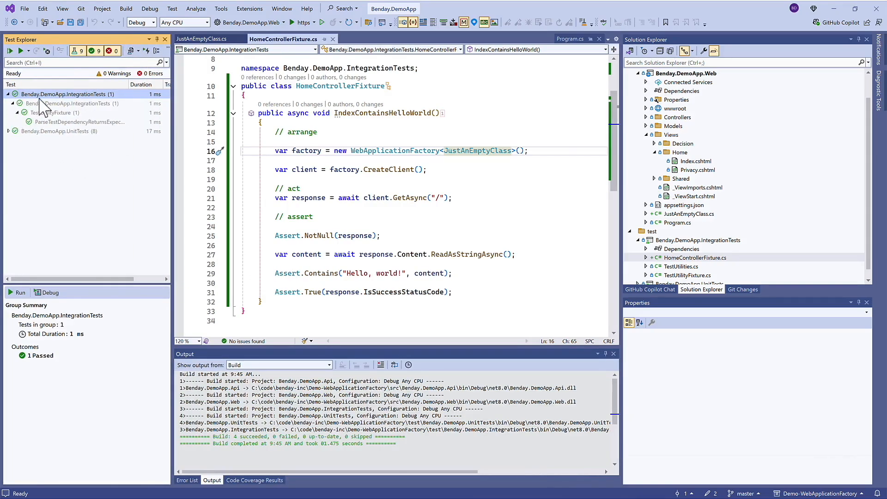
{"action": "mouse_move", "coordinate": [51, 104]}
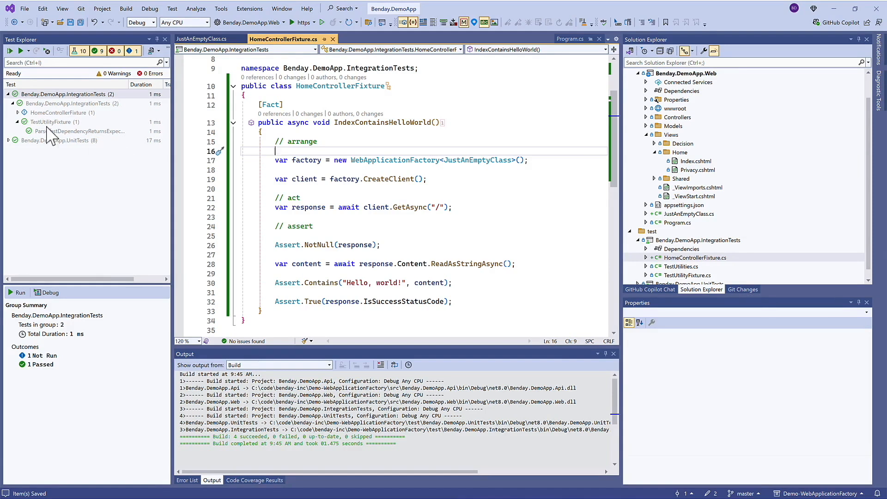
{"action": "left_click", "coordinate": [22, 112]}
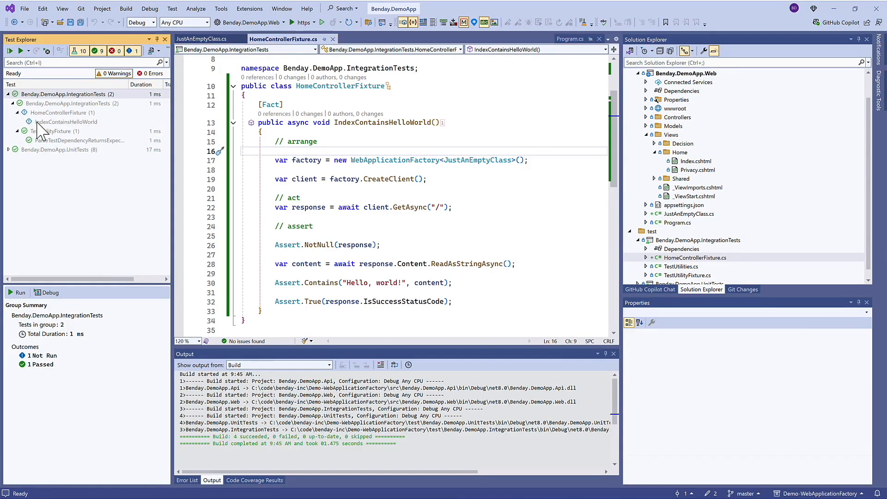
{"action": "left_click", "coordinate": [67, 122]}
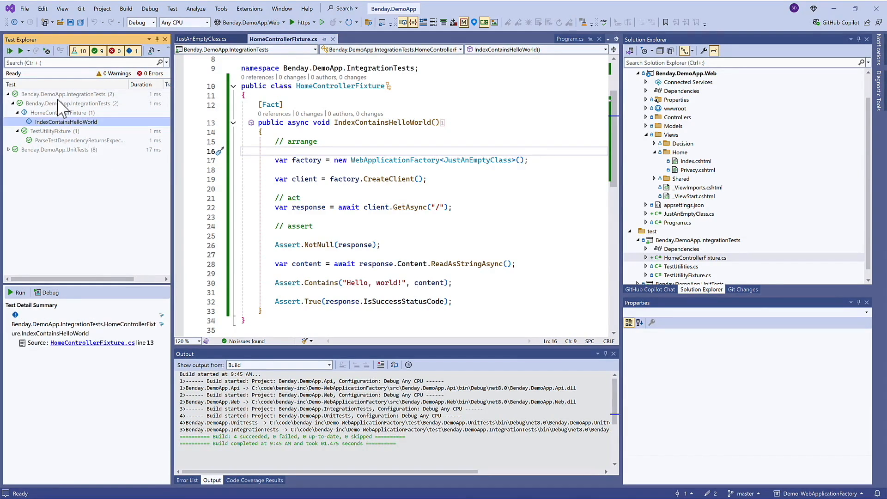
{"action": "mouse_move", "coordinate": [75, 131]}
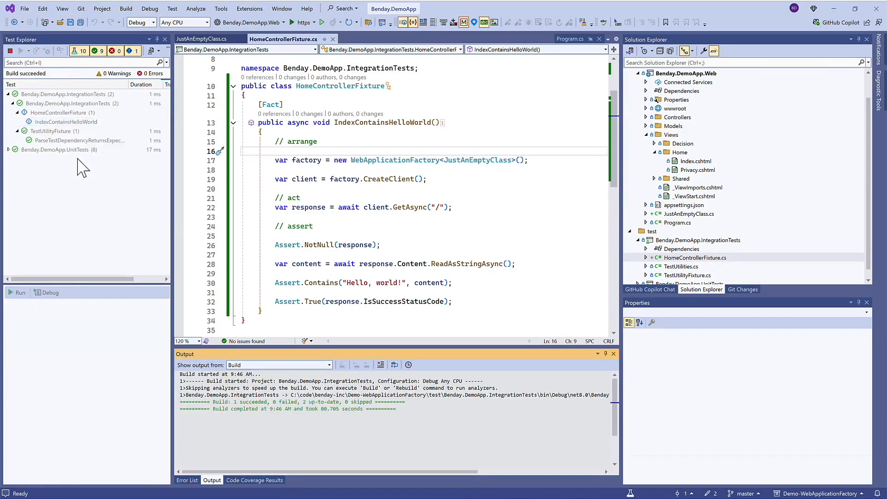
- Run IndexContainsHelloWorld, read the 'Hello, world!' failure, and switch to Index.cshtml
{"action": "left_click", "coordinate": [20, 292]}
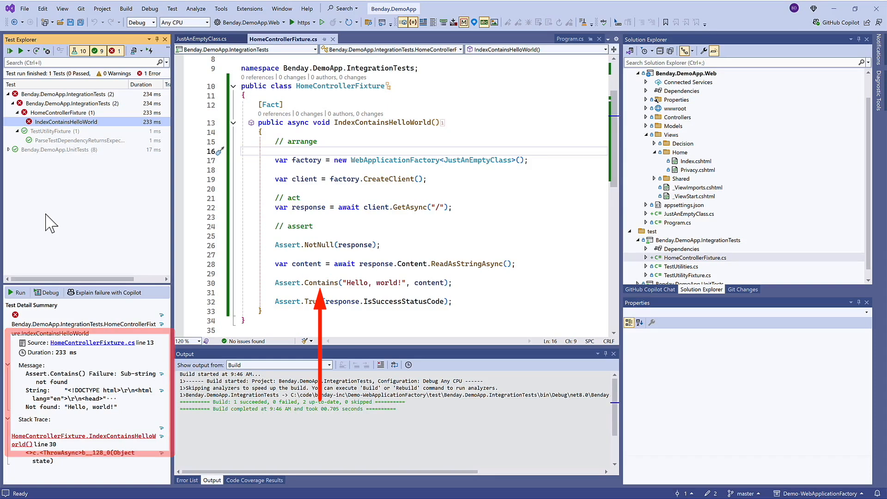
{"action": "left_click", "coordinate": [695, 161]}
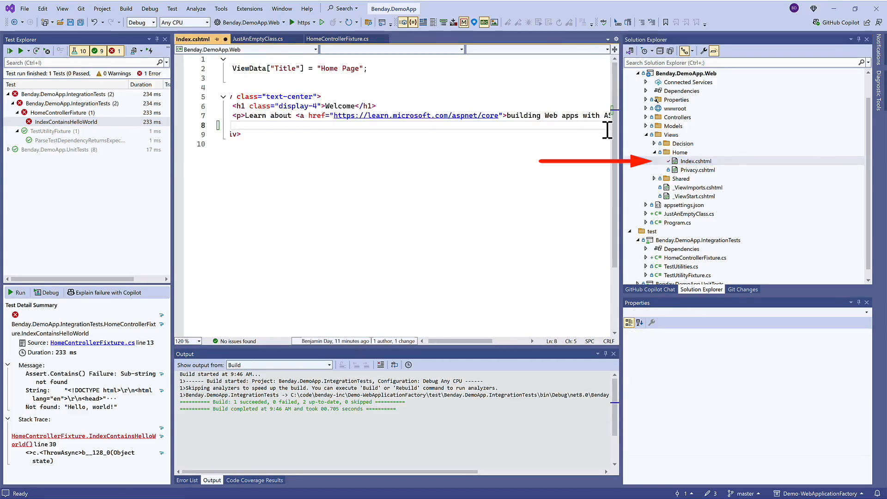
- Add <p>Hello, world!</p> to Index.cshtml, save it, and rerun all tests
{"action": "type", "text": "Hello, world!</p>"}
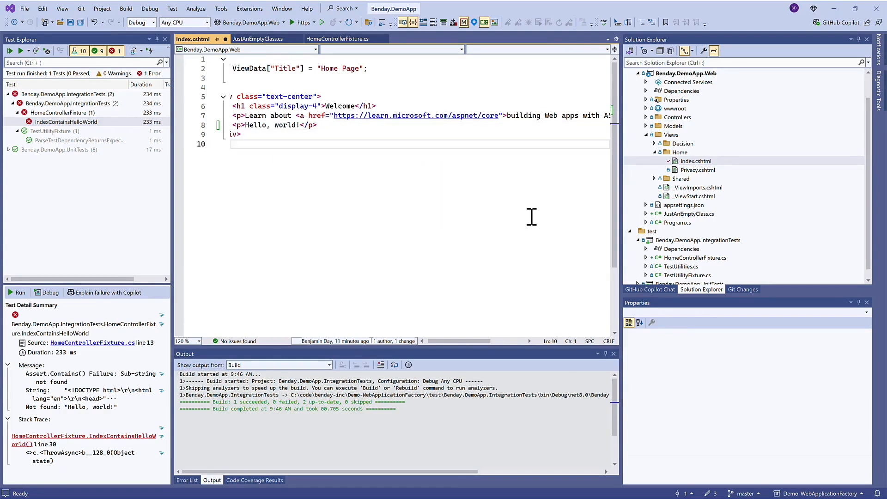
{"action": "key", "text": "ctrl+s"}
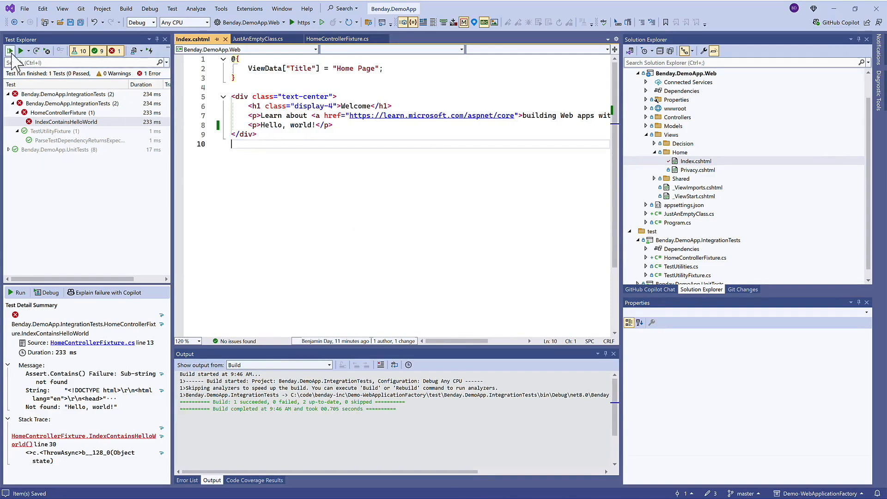
{"action": "left_click", "coordinate": [9, 49]}
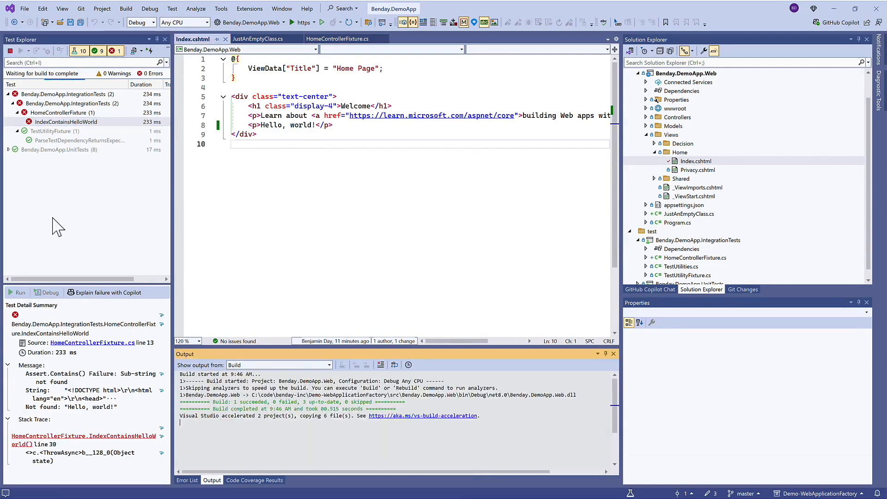